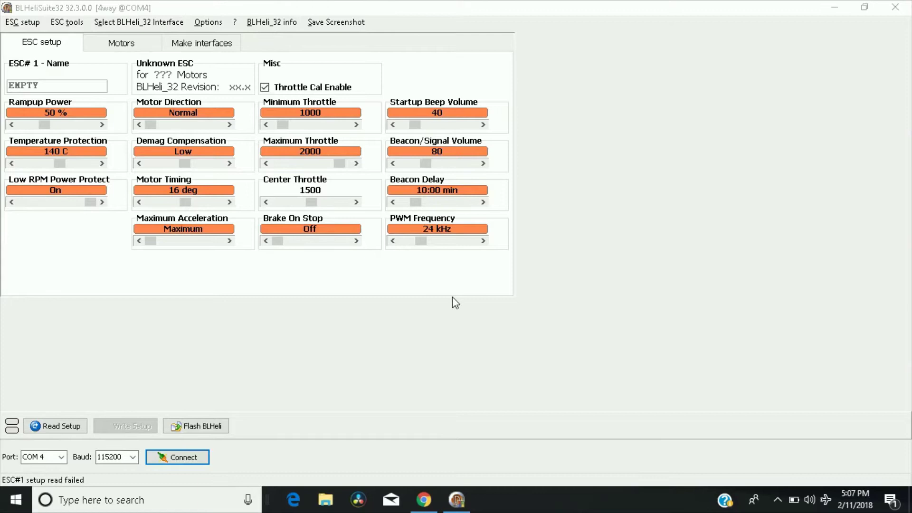
{"action": "mouse_move", "coordinate": [433, 243]}
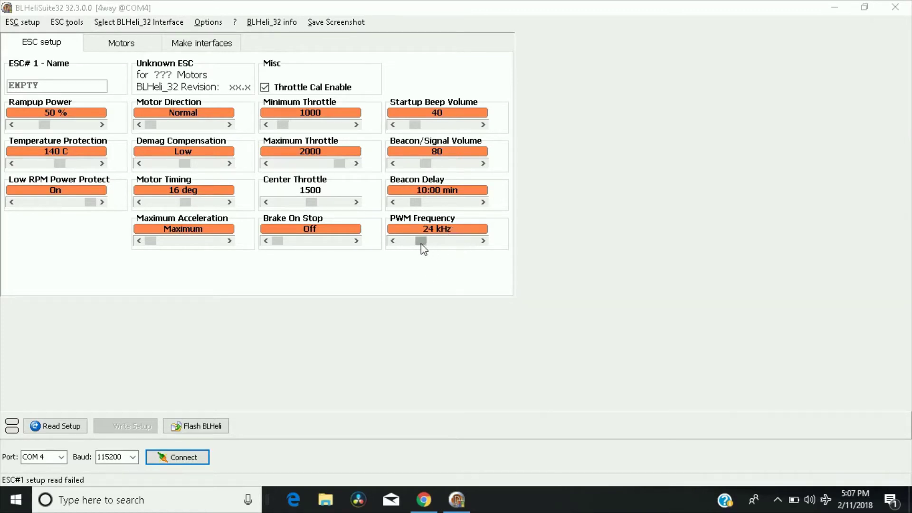
{"action": "mouse_move", "coordinate": [417, 238]}
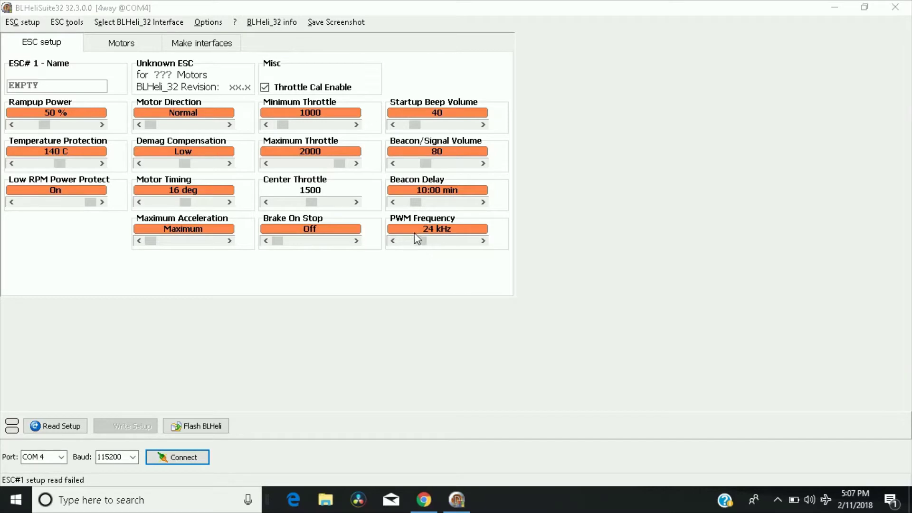
{"action": "mouse_move", "coordinate": [425, 261]}
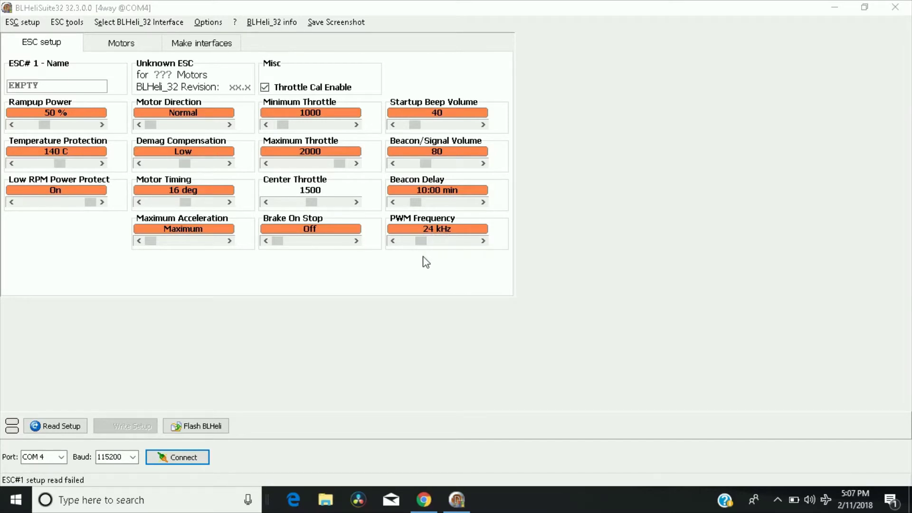
{"action": "mouse_move", "coordinate": [429, 263]}
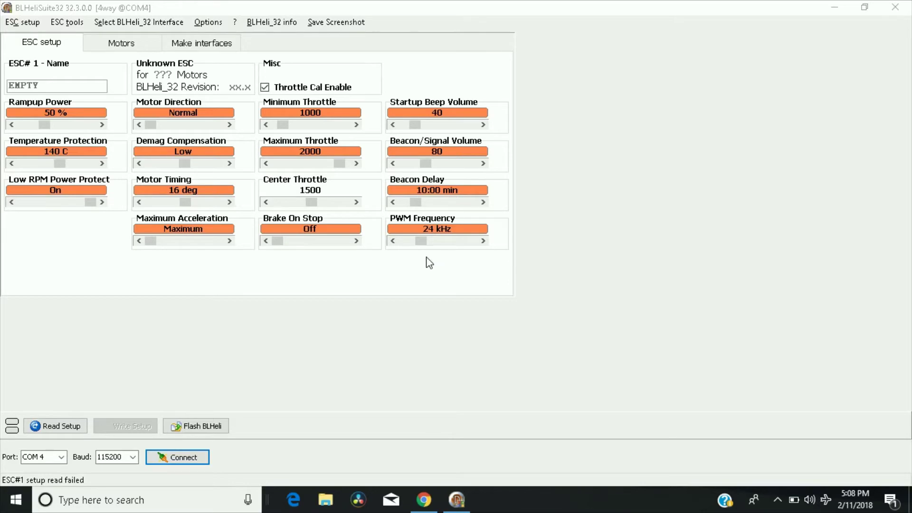
{"action": "mouse_move", "coordinate": [193, 448]}
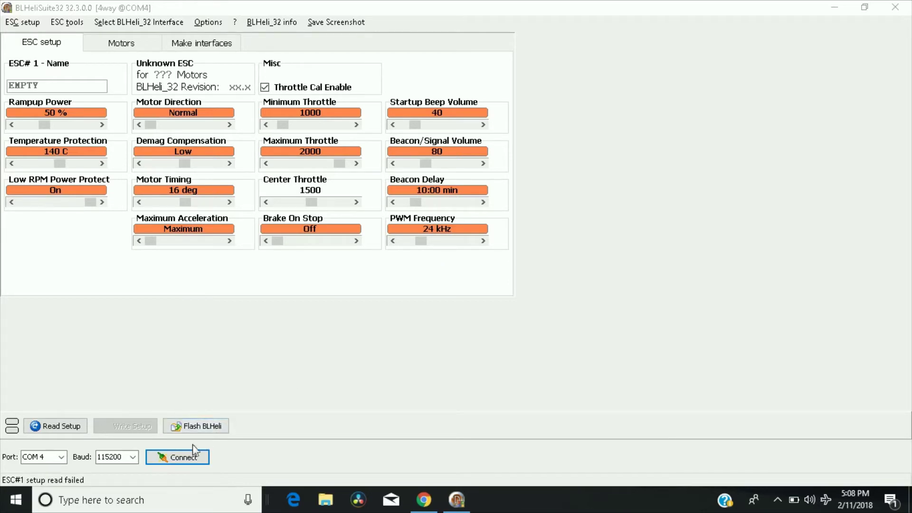
Connect and detect the four Airbot Wraith32 ESCs, then raise PWM Frequency to 48 kHz
{"action": "left_click", "coordinate": [178, 457]}
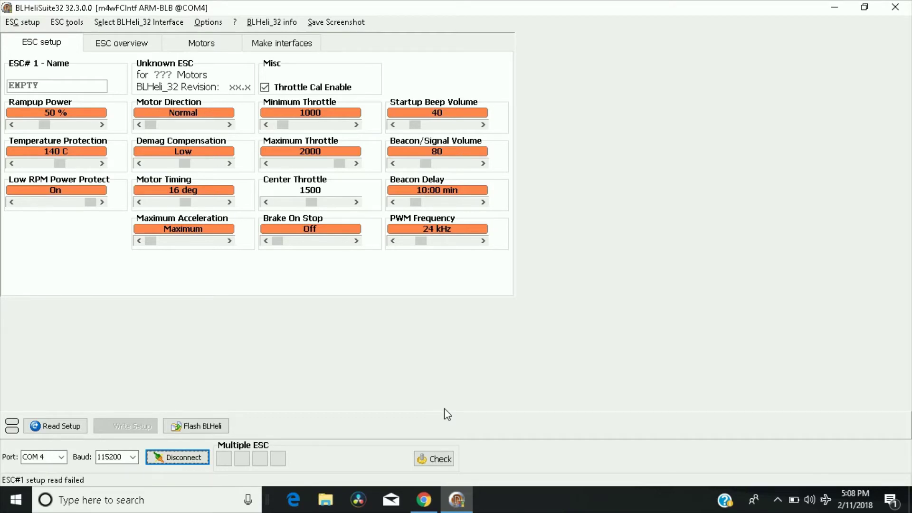
{"action": "mouse_move", "coordinate": [358, 330]}
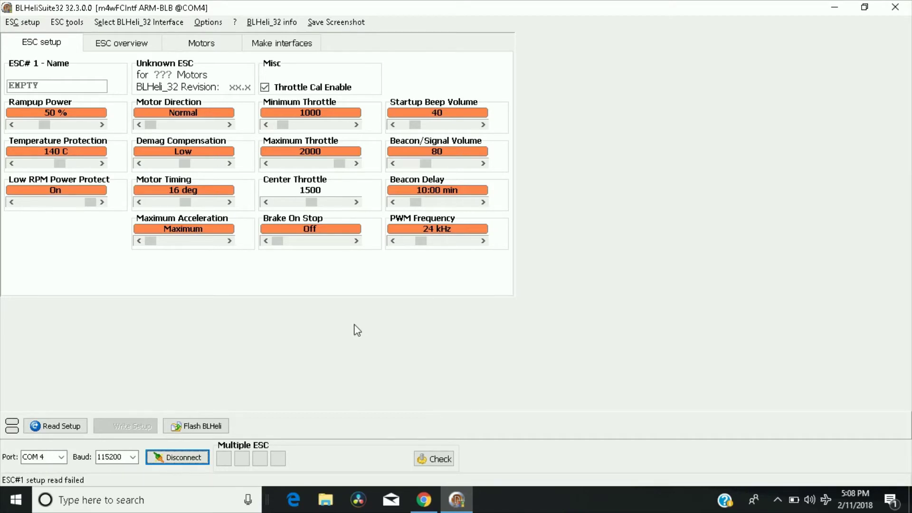
{"action": "left_click", "coordinate": [434, 458]}
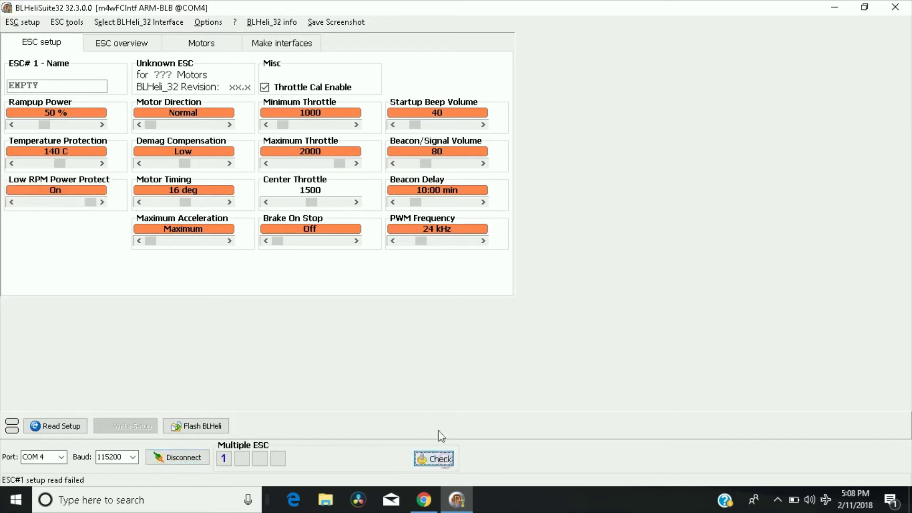
{"action": "left_click", "coordinate": [434, 458]}
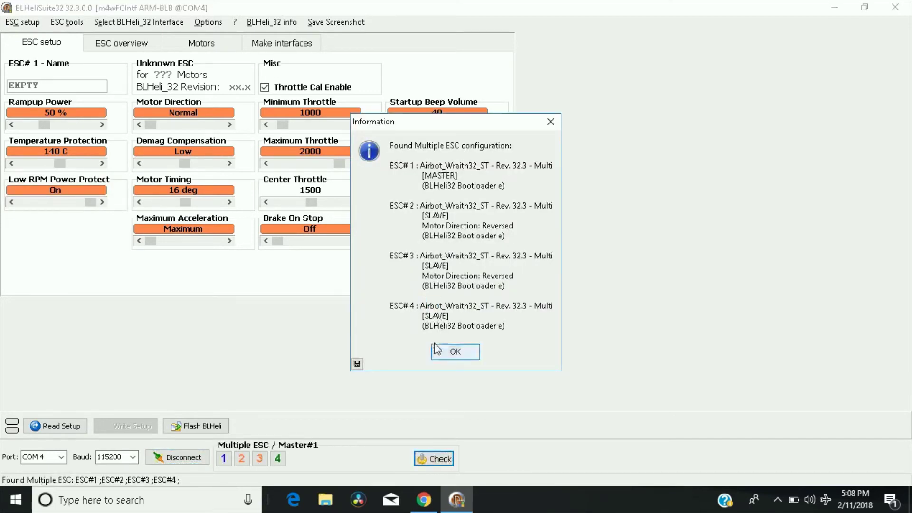
{"action": "left_click", "coordinate": [455, 351]}
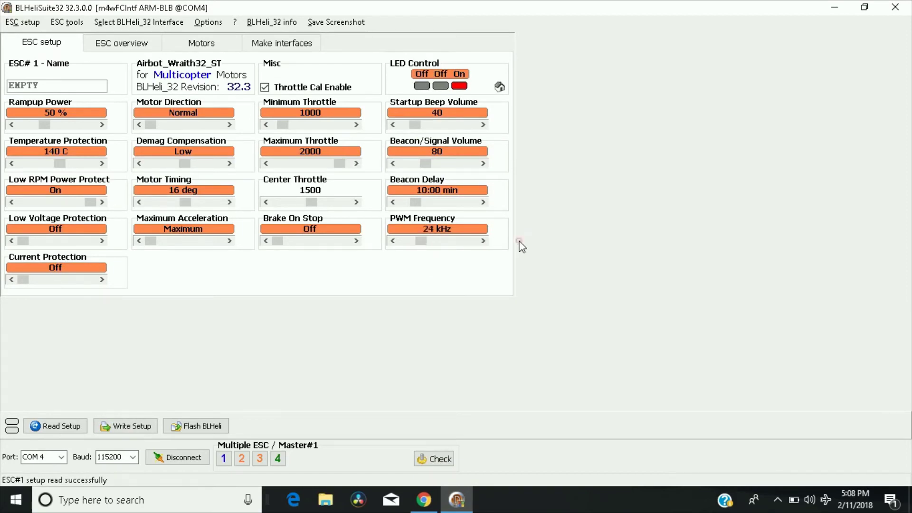
{"action": "left_click", "coordinate": [483, 241]}
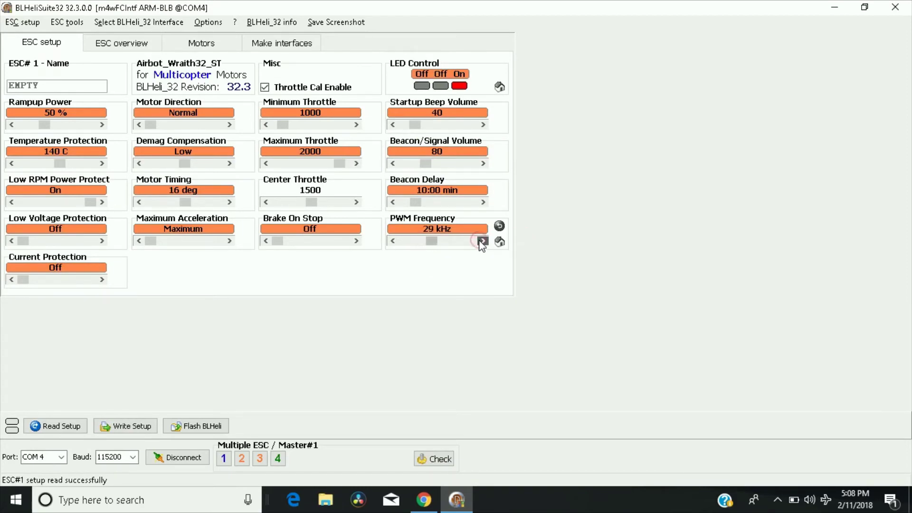
{"action": "left_click", "coordinate": [483, 241]}
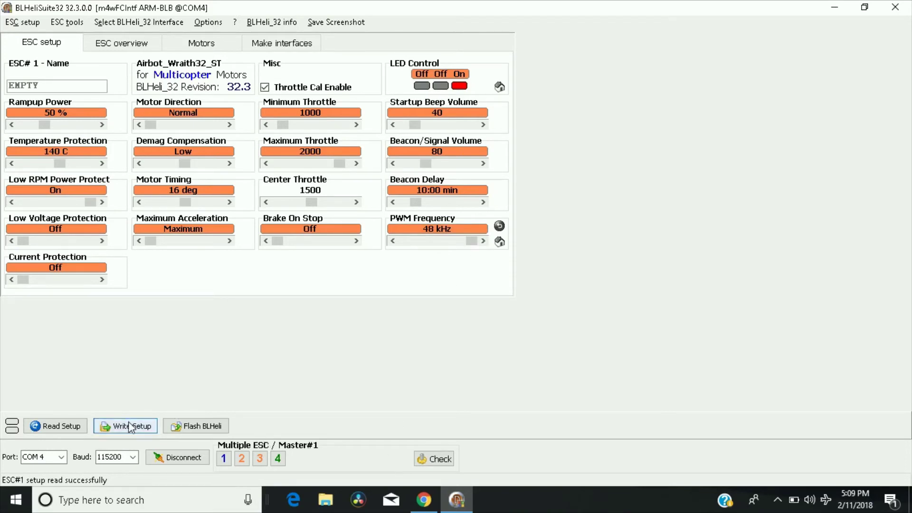
Write the 48 kHz setup to all four ESCs and dismiss the success message
{"action": "left_click", "coordinate": [126, 425]}
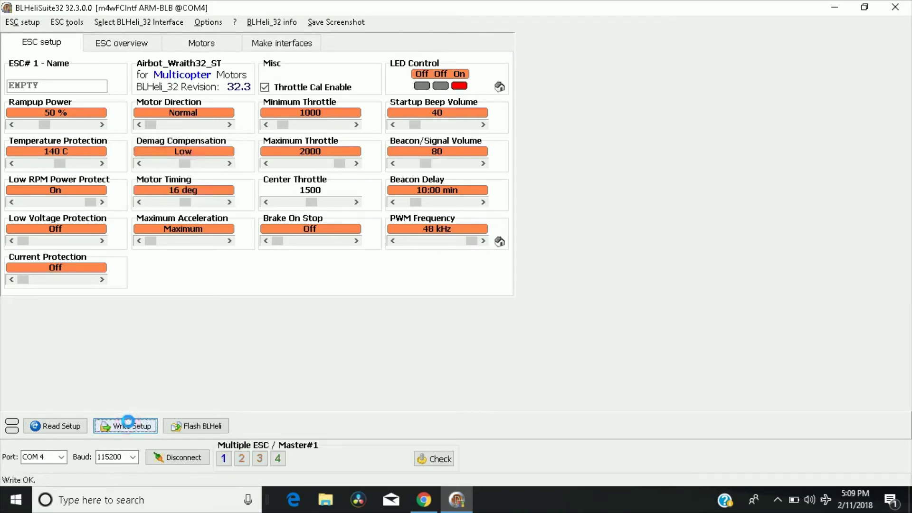
{"action": "left_click", "coordinate": [126, 426]}
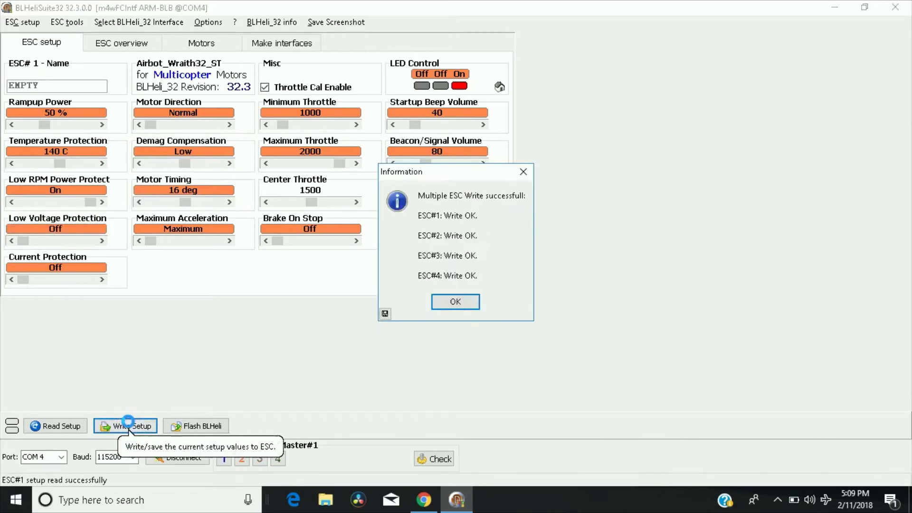
{"action": "mouse_move", "coordinate": [260, 419]}
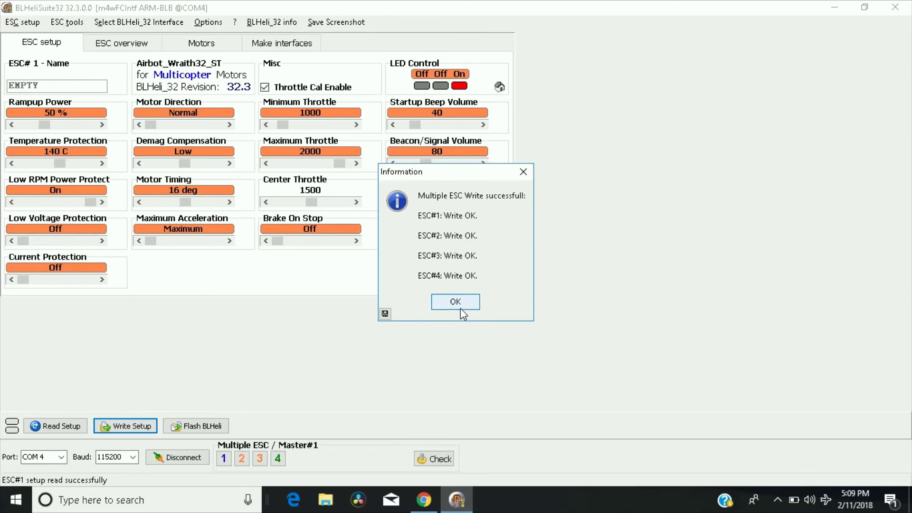
{"action": "left_click", "coordinate": [455, 301]}
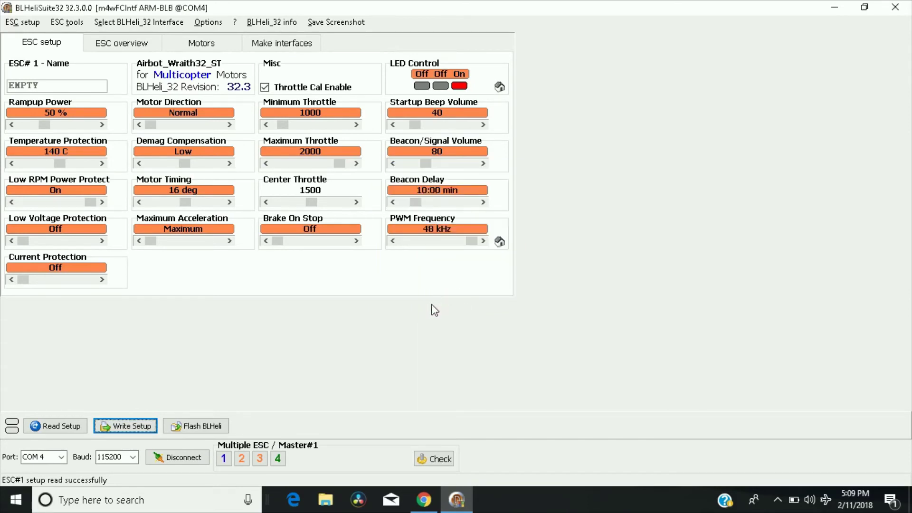
{"action": "mouse_move", "coordinate": [398, 303]}
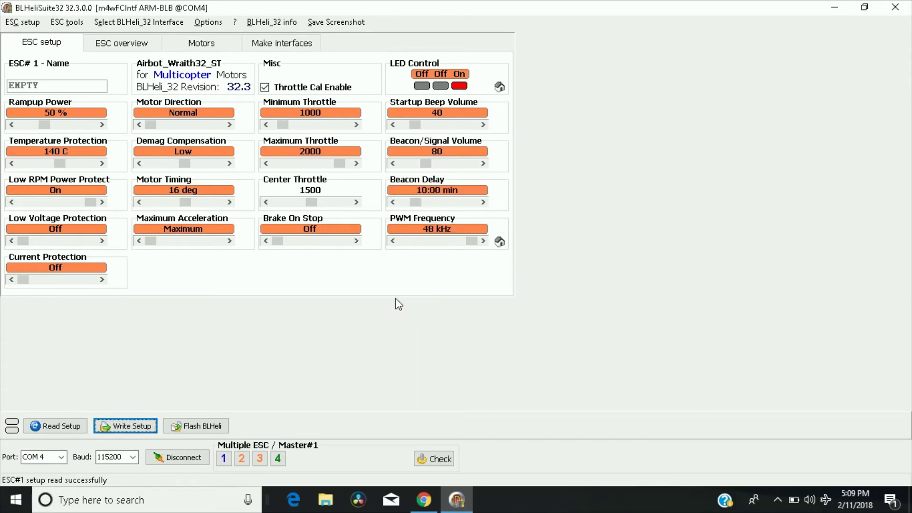